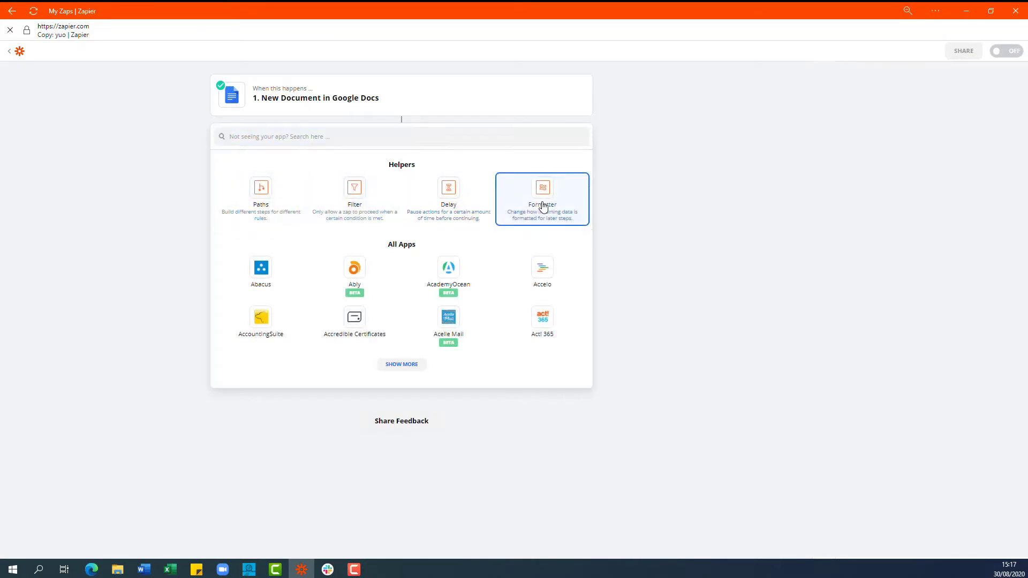
- Add a Formatter step using the Date / Time event and continue
{"action": "left_click", "coordinate": [541, 198]}
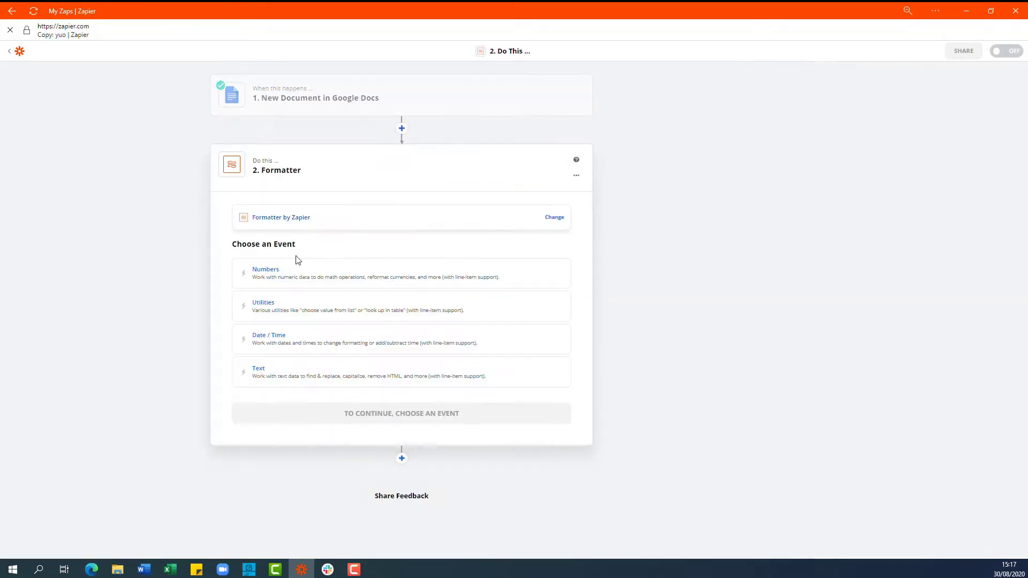
{"action": "mouse_move", "coordinate": [267, 315]}
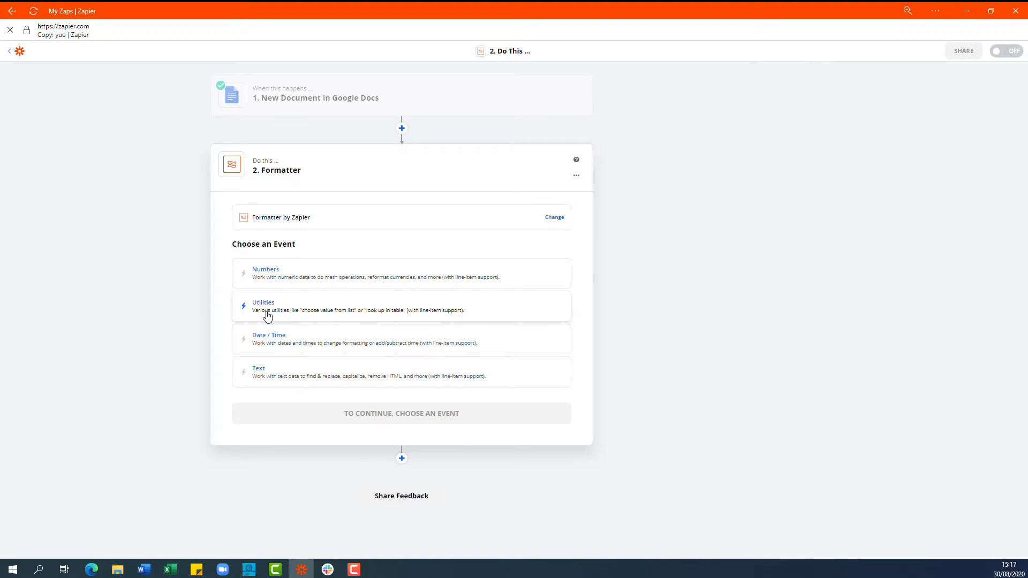
{"action": "left_click", "coordinate": [269, 338]}
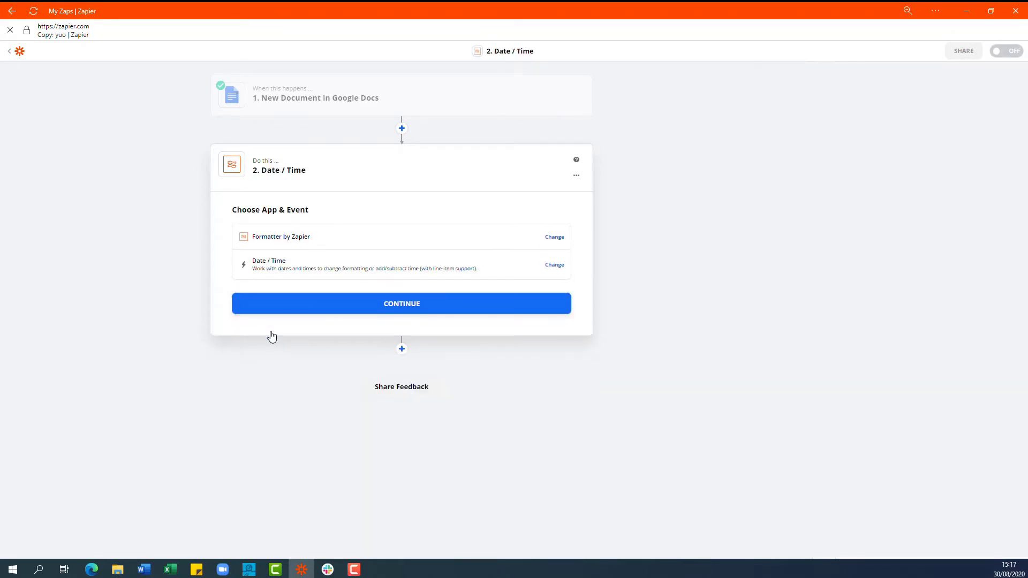
{"action": "left_click", "coordinate": [401, 304]}
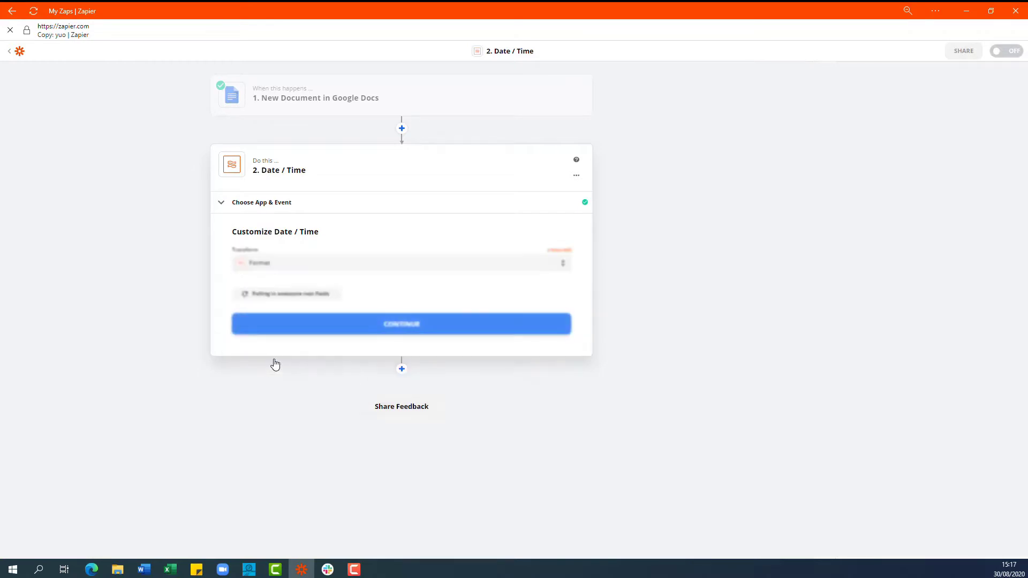
- Insert {{zap_meta_human_now}} as the Date / Time step's input value
{"action": "left_click", "coordinate": [401, 340]}
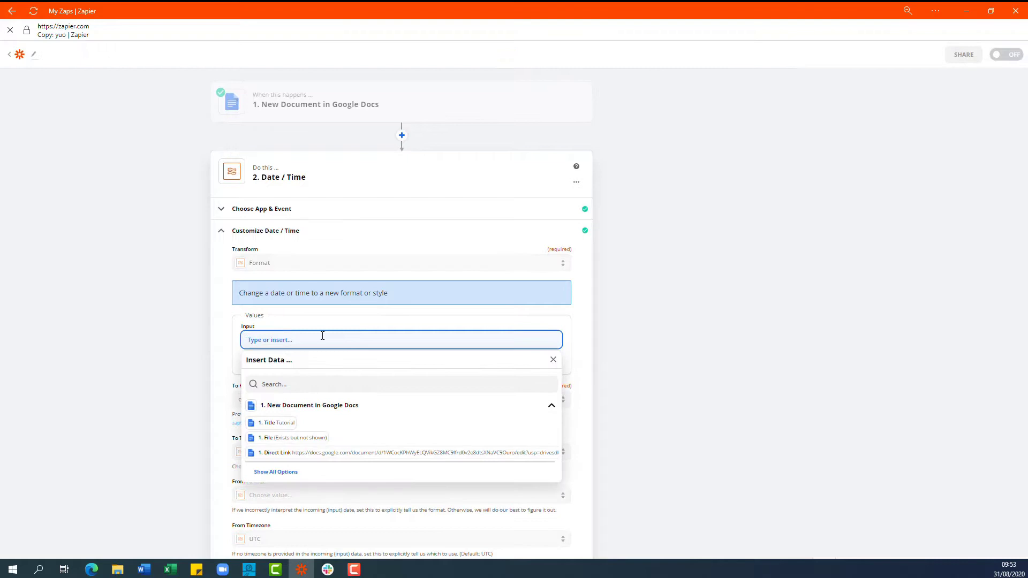
{"action": "type", "text": "{{zap_meta_"}
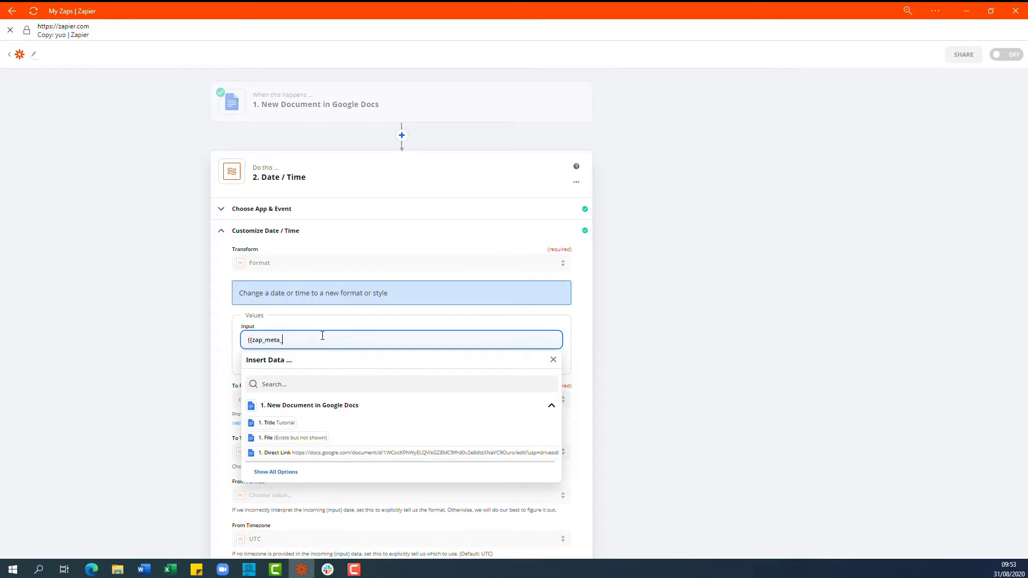
{"action": "type", "text": "human"}
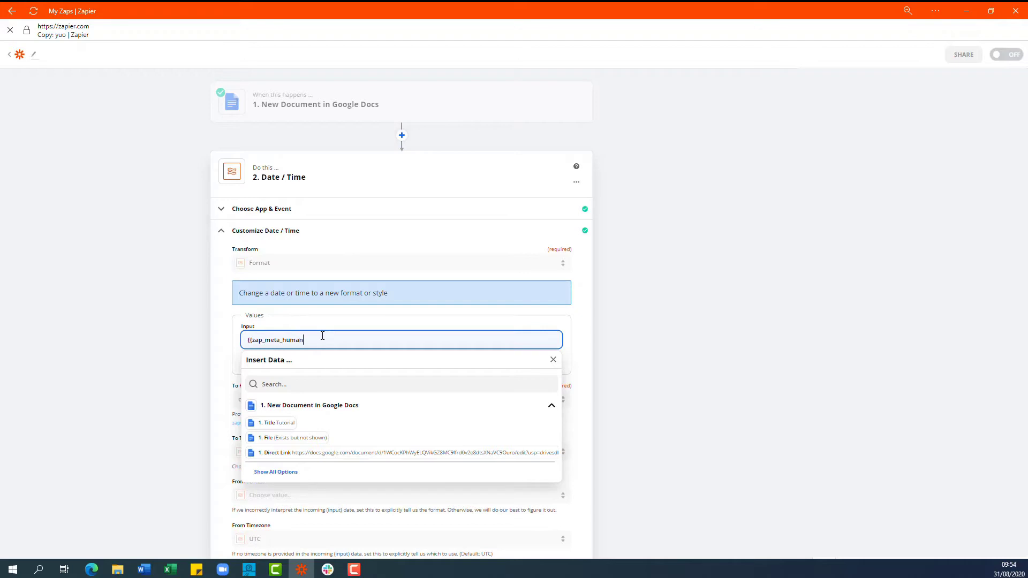
{"action": "type", "text": "_now"}
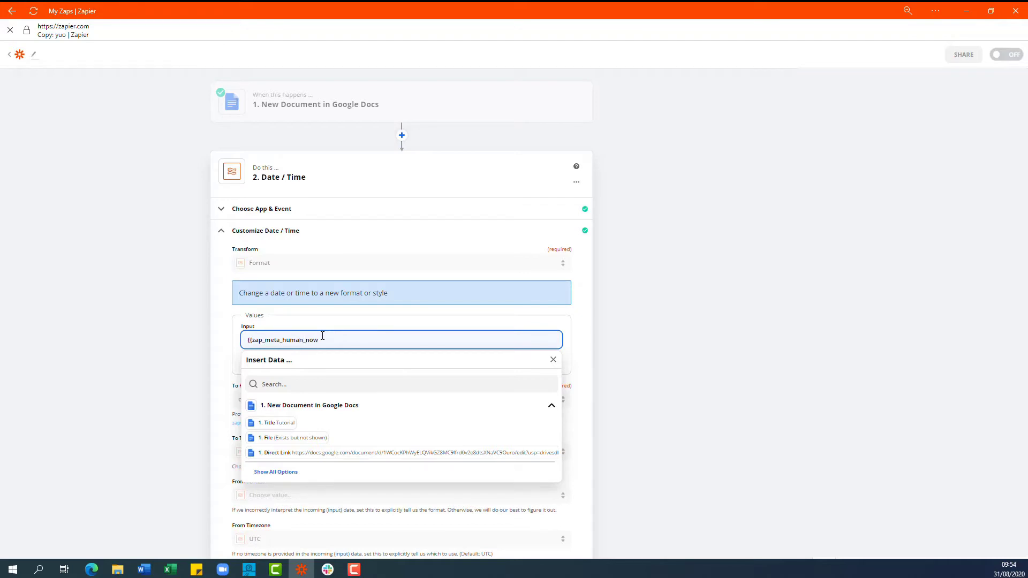
{"action": "left_click", "coordinate": [288, 422]}
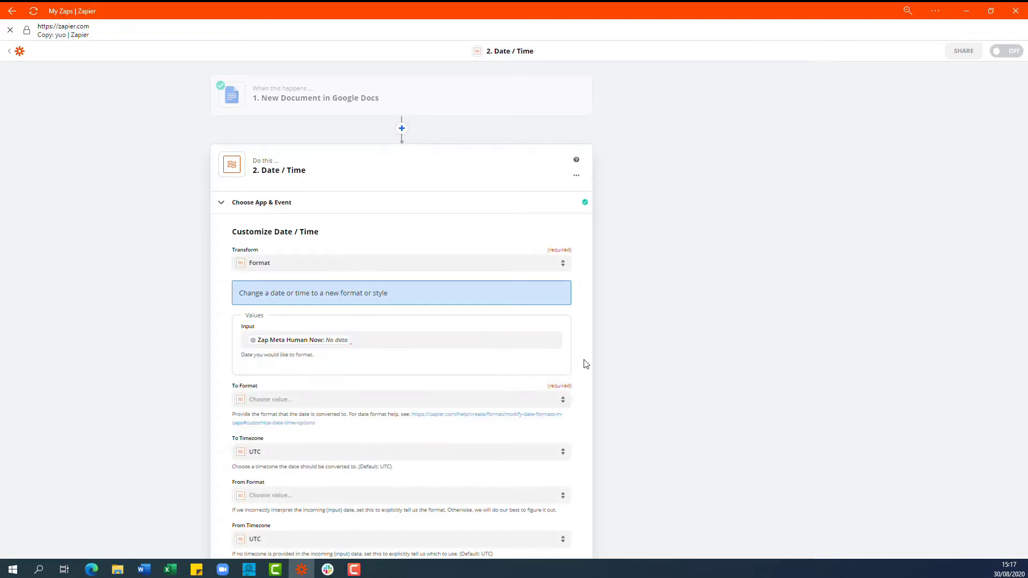
- Set the To Format field to the custom format ddd
{"action": "scroll", "scroll_direction": "down", "scroll_amount": 3}
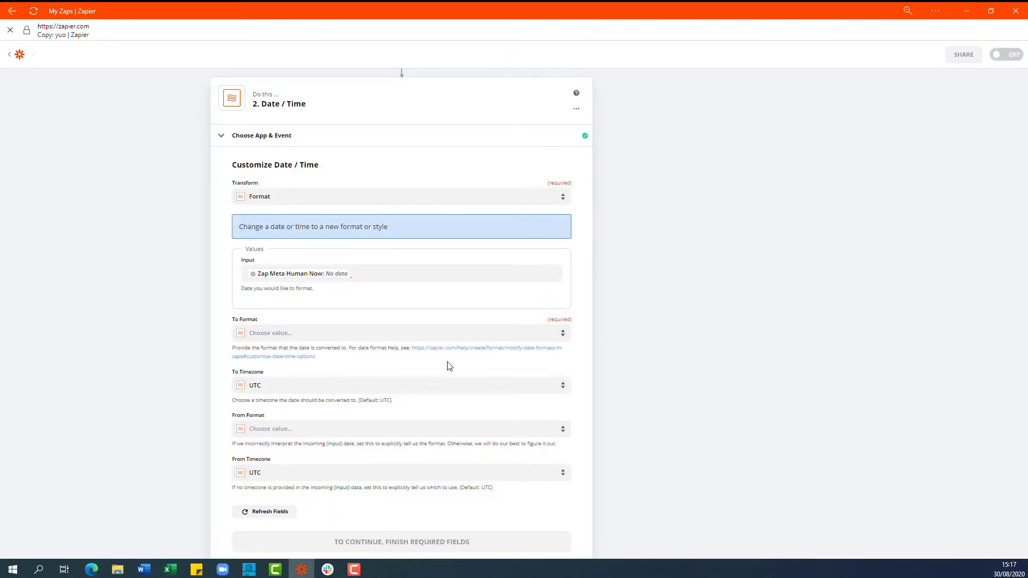
{"action": "scroll", "scroll_direction": "down", "scroll_amount": 3}
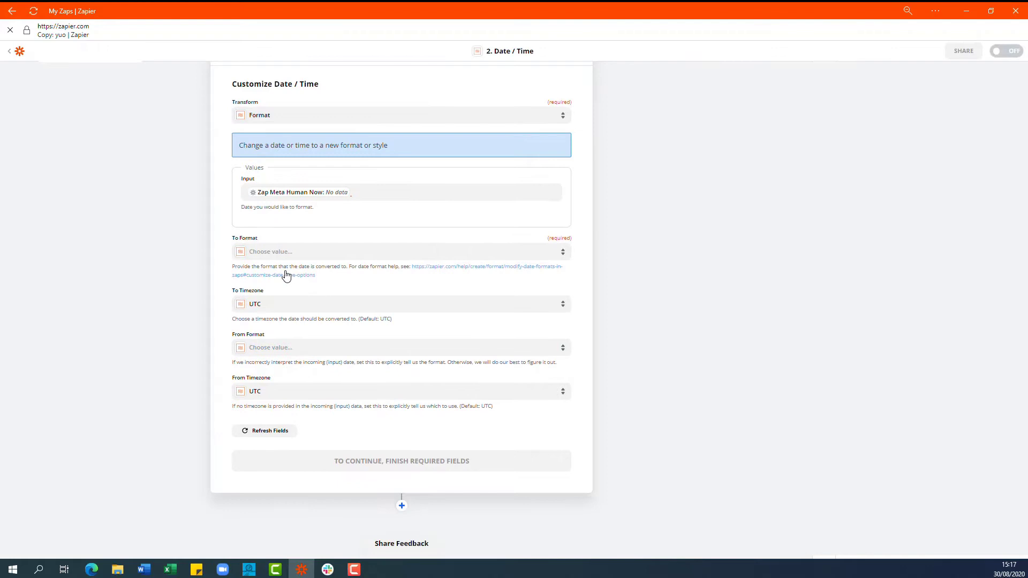
{"action": "left_click", "coordinate": [401, 251]}
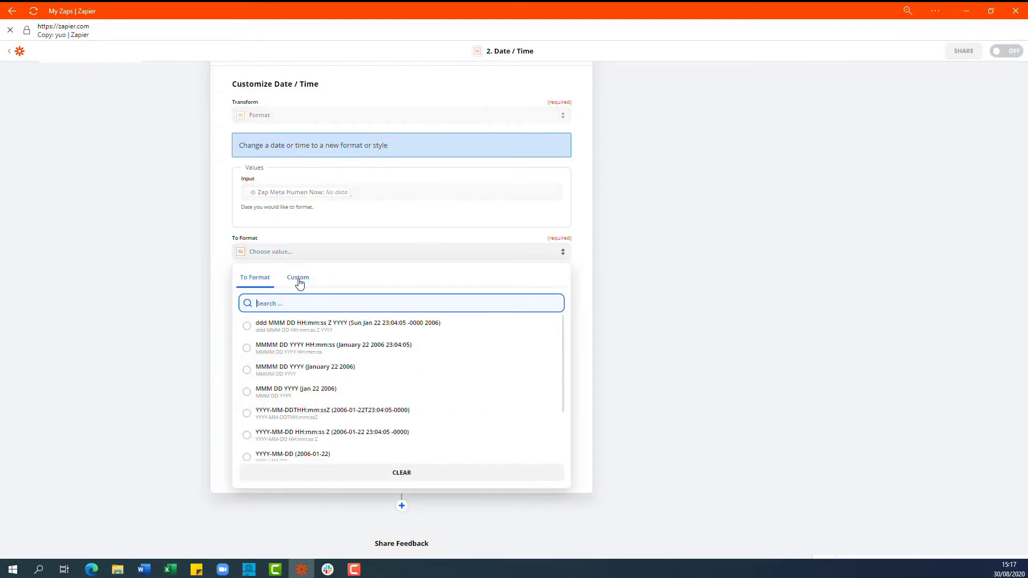
{"action": "left_click", "coordinate": [298, 277]}
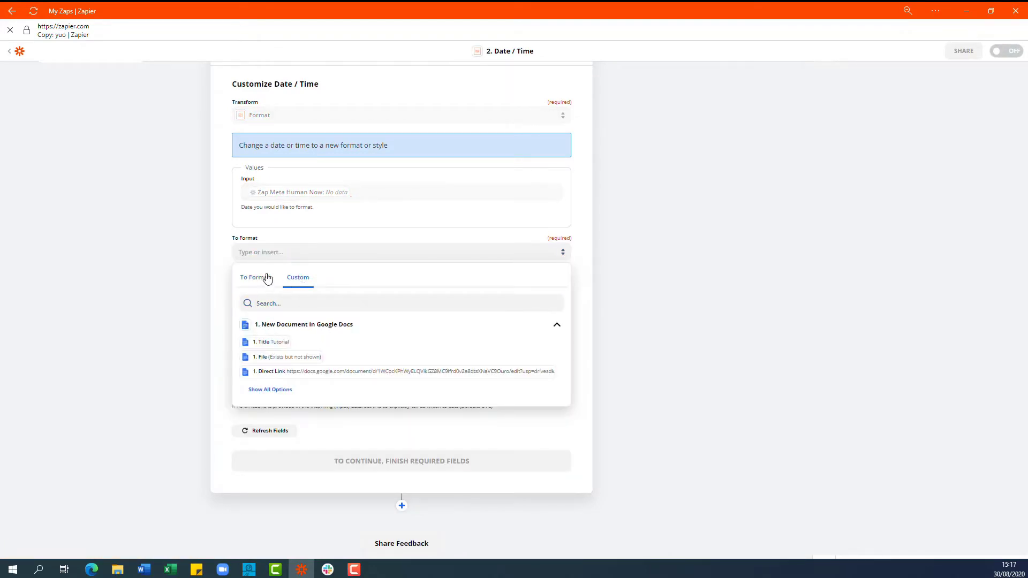
{"action": "type", "text": "ddd"}
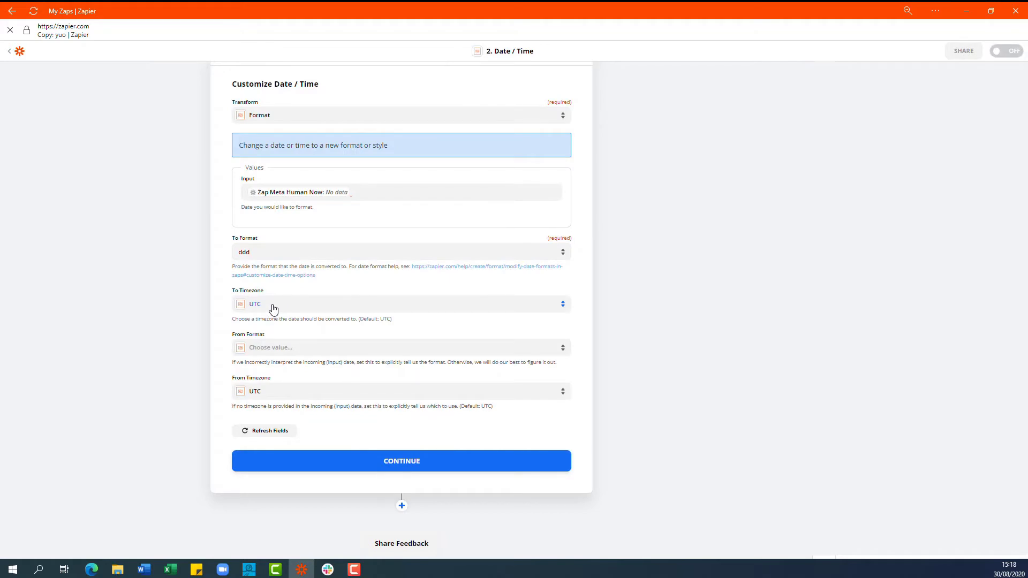
- Set the To Timezone to Europe/London and continue to testing
{"action": "left_click", "coordinate": [401, 303]}
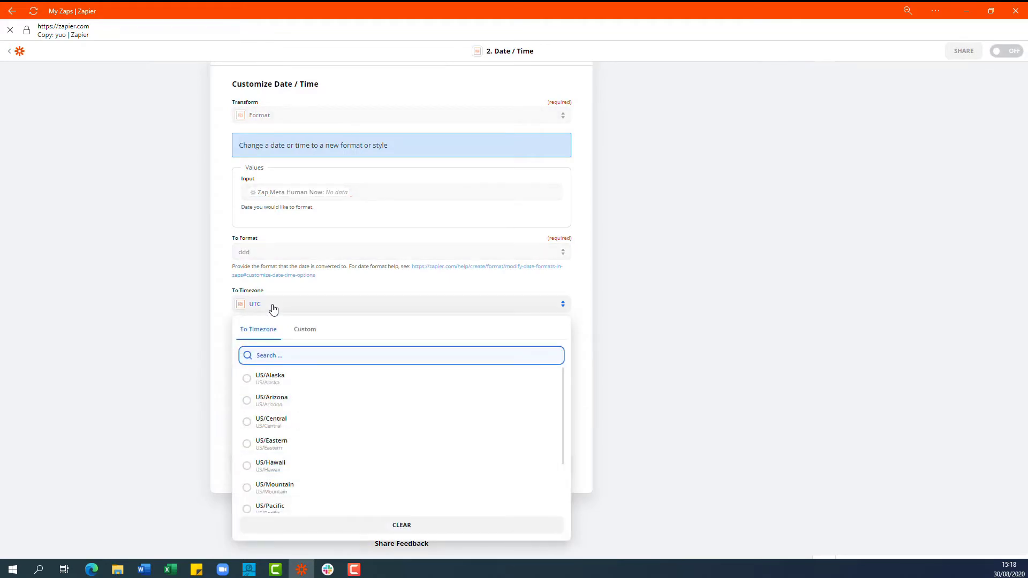
{"action": "type", "text": "eurpoe"}
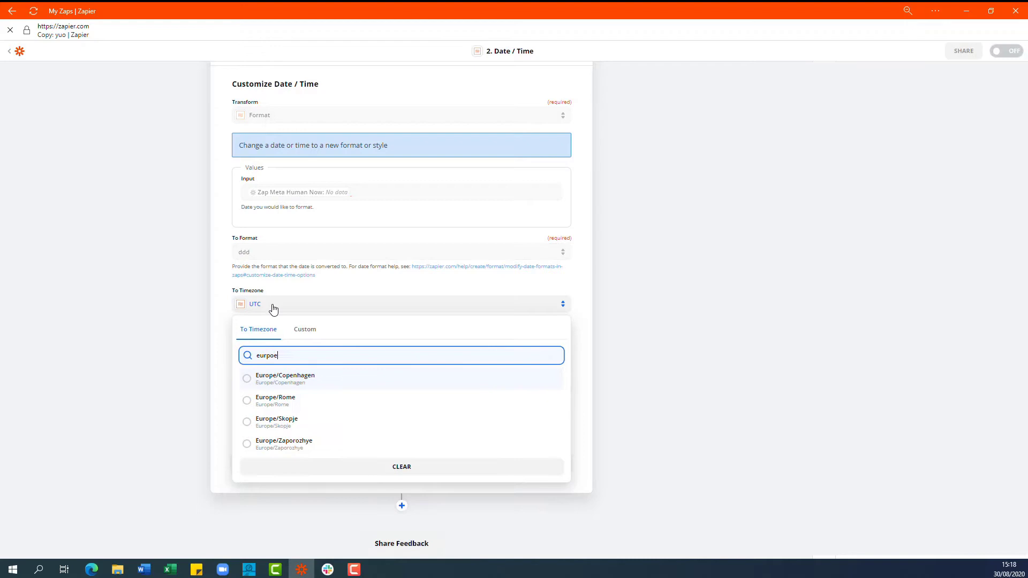
{"action": "type", "text": "europe/lon"}
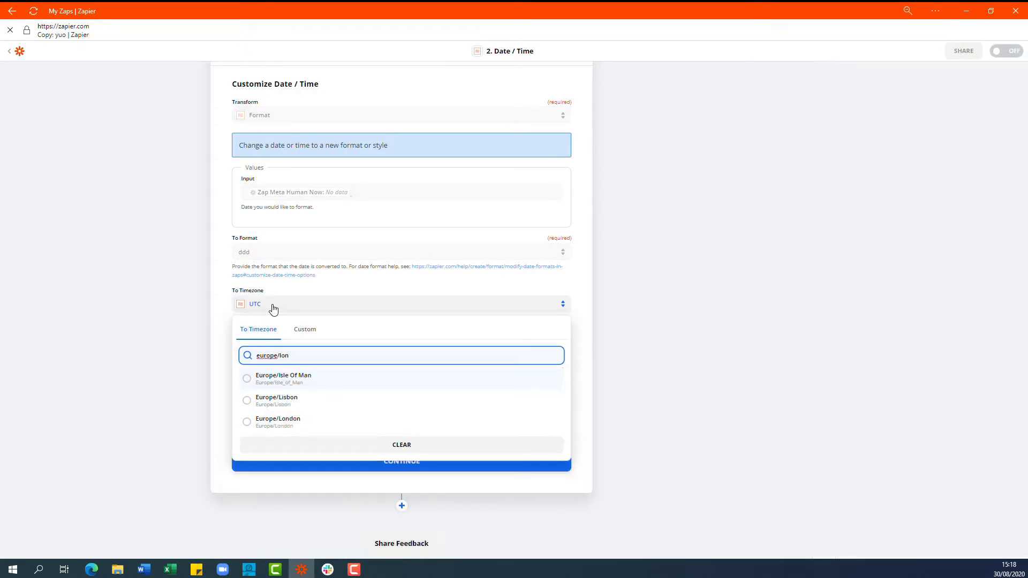
{"action": "left_click", "coordinate": [278, 421]}
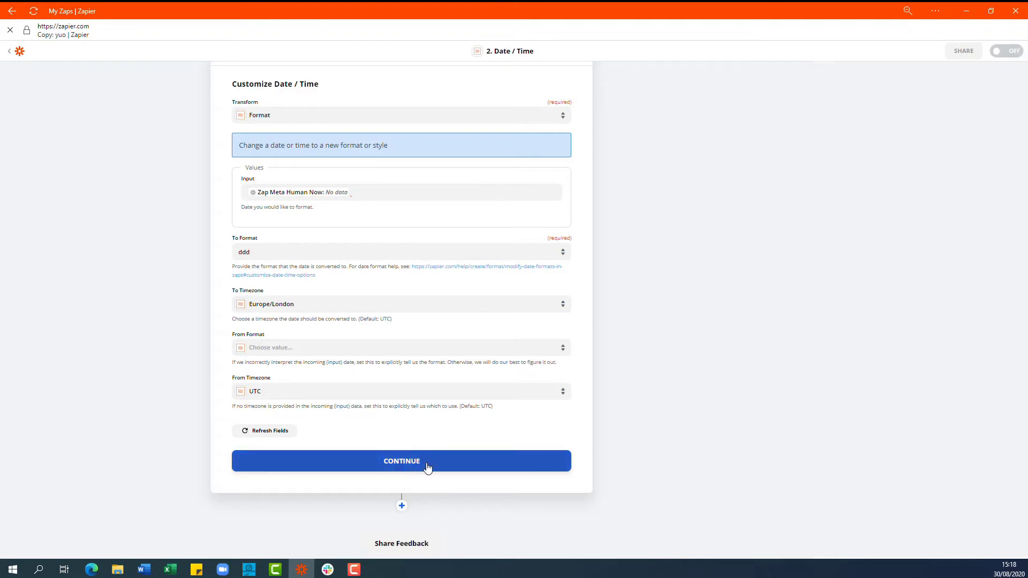
{"action": "left_click", "coordinate": [401, 461]}
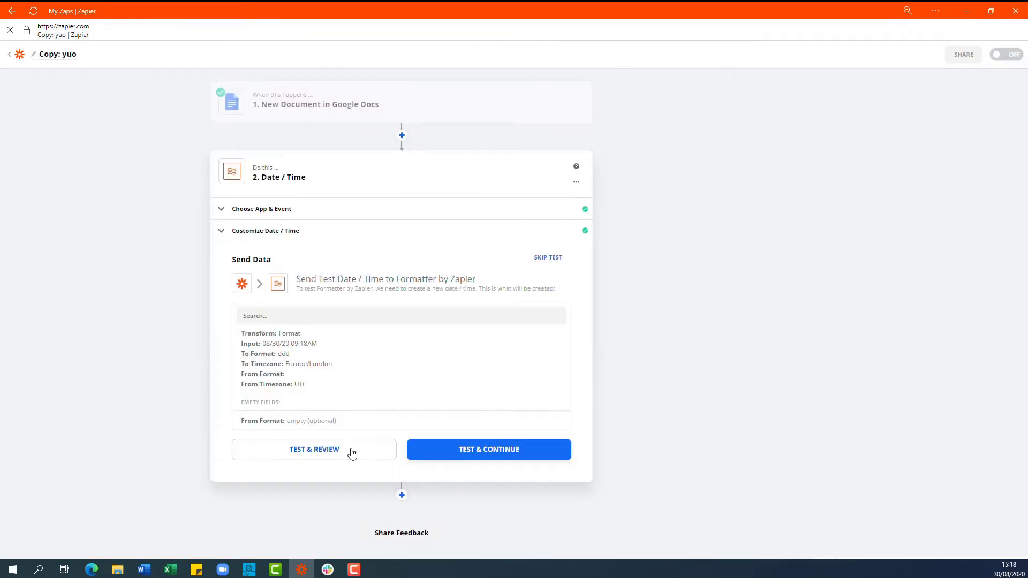
- Test the Date / Time step, producing the output Sun
{"action": "left_click", "coordinate": [488, 449]}
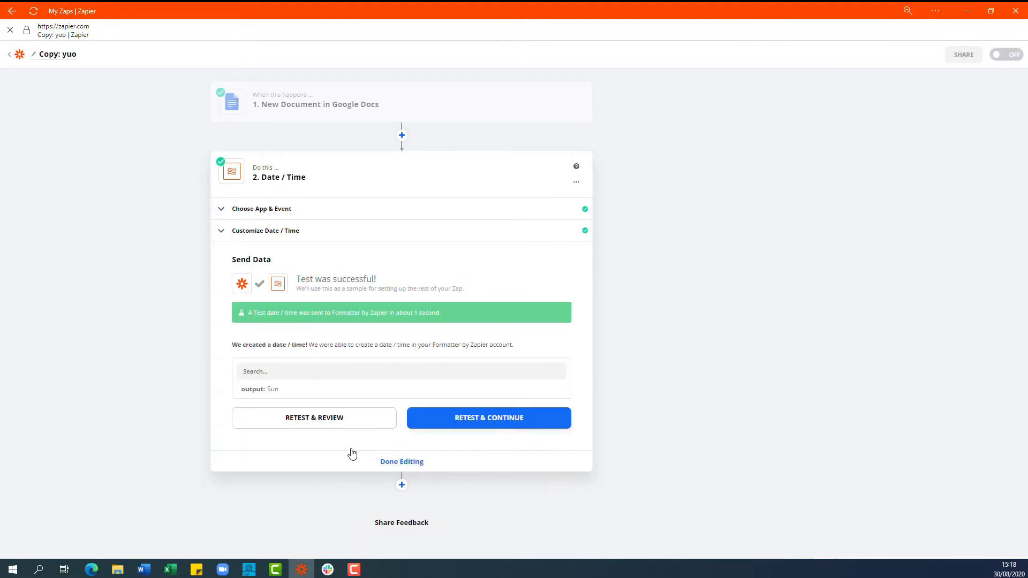
{"action": "mouse_move", "coordinate": [401, 485]}
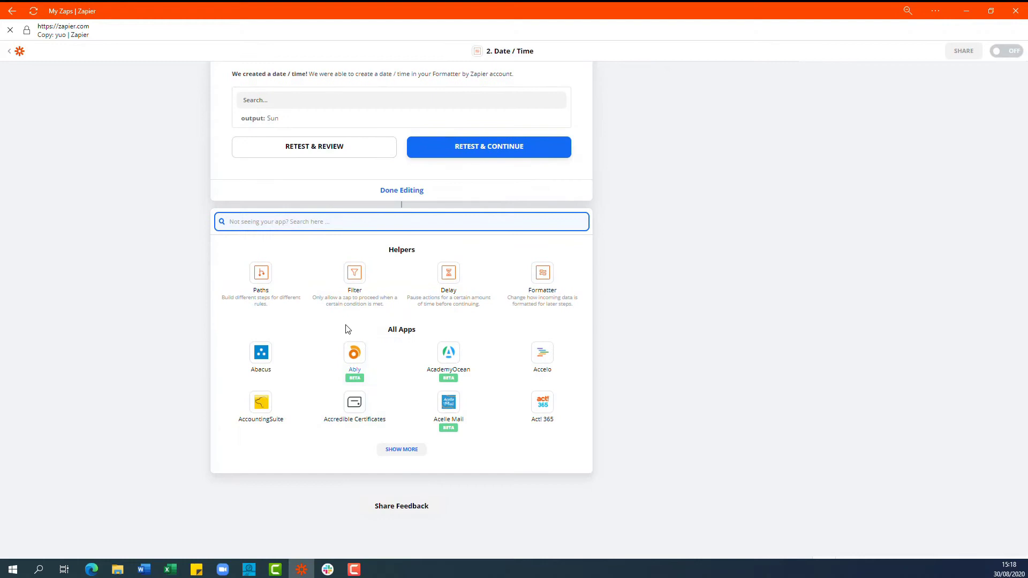
{"action": "mouse_move", "coordinate": [448, 276]}
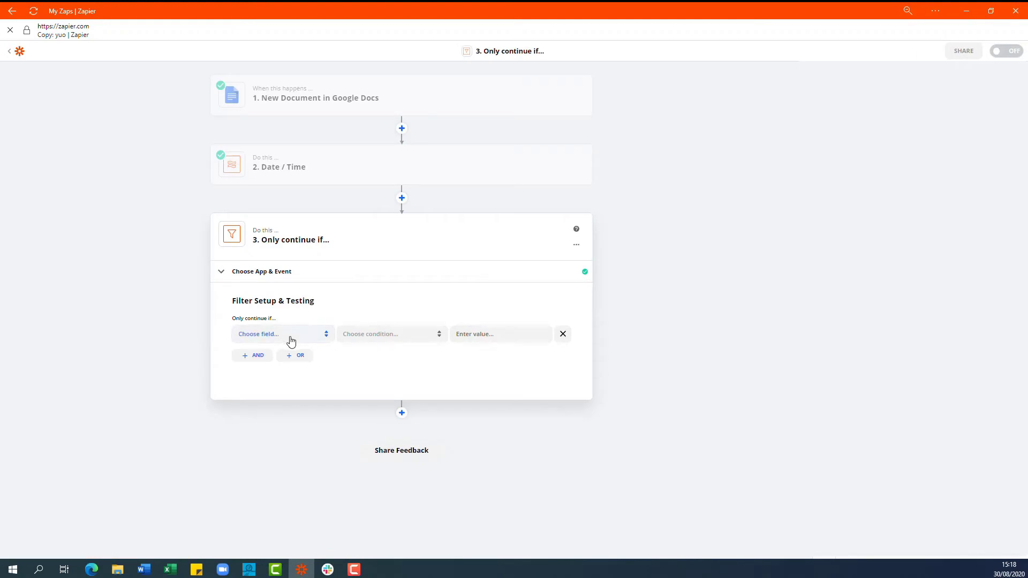
- Filter on the Date / Time Output containing S and test it
{"action": "left_click", "coordinate": [282, 334]}
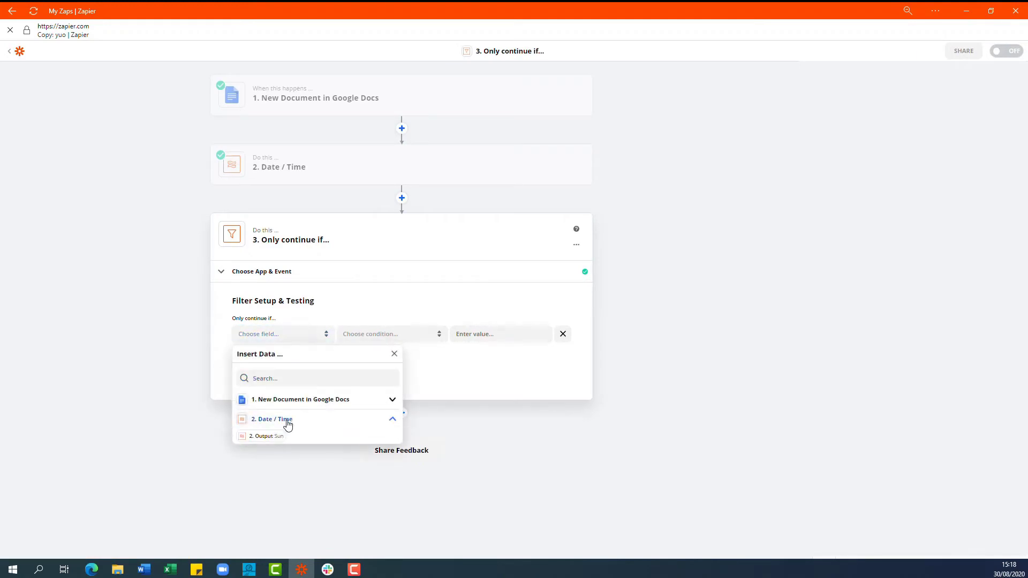
{"action": "left_click", "coordinate": [265, 436]}
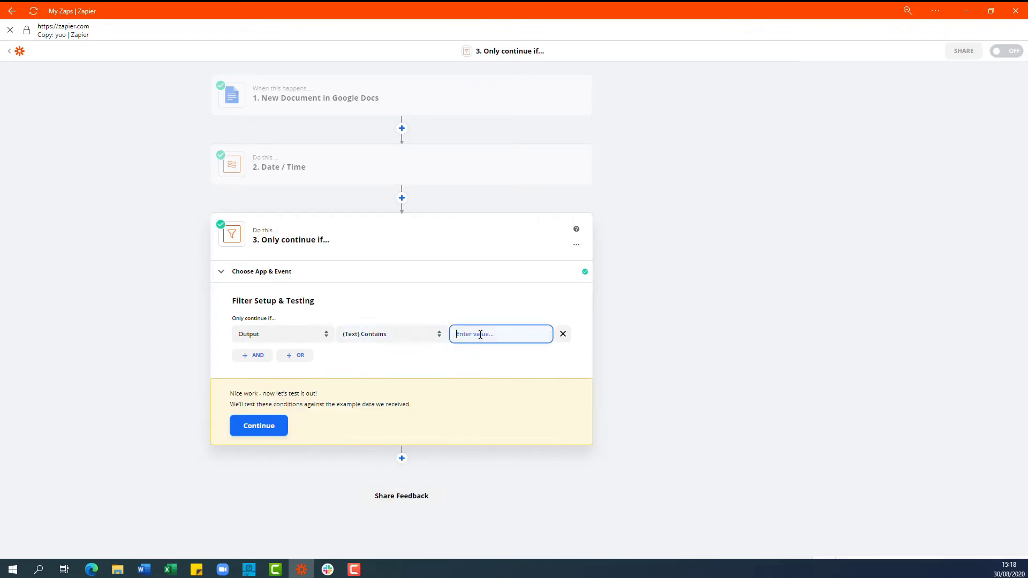
{"action": "type", "text": "s"}
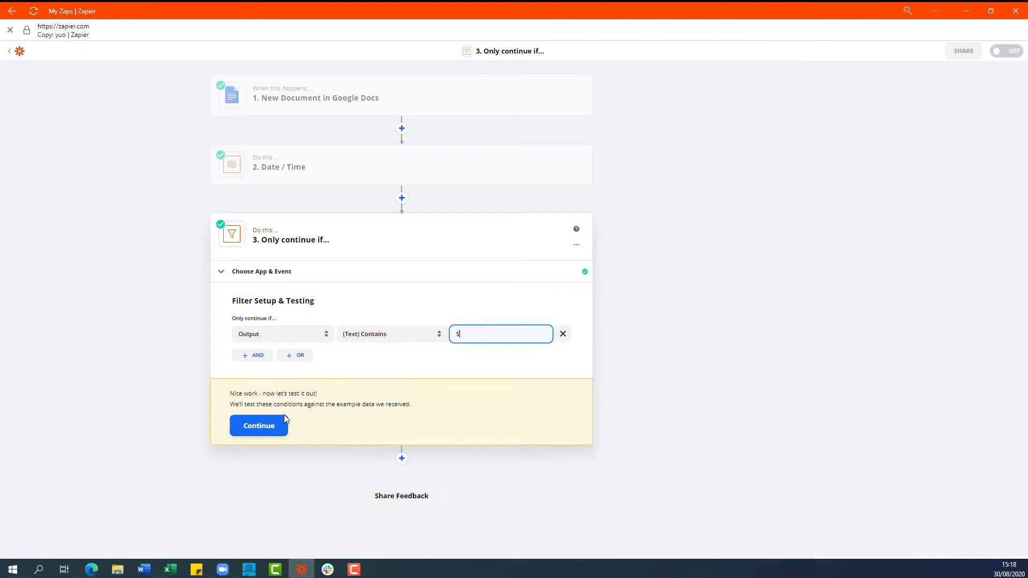
{"action": "left_click", "coordinate": [259, 426]}
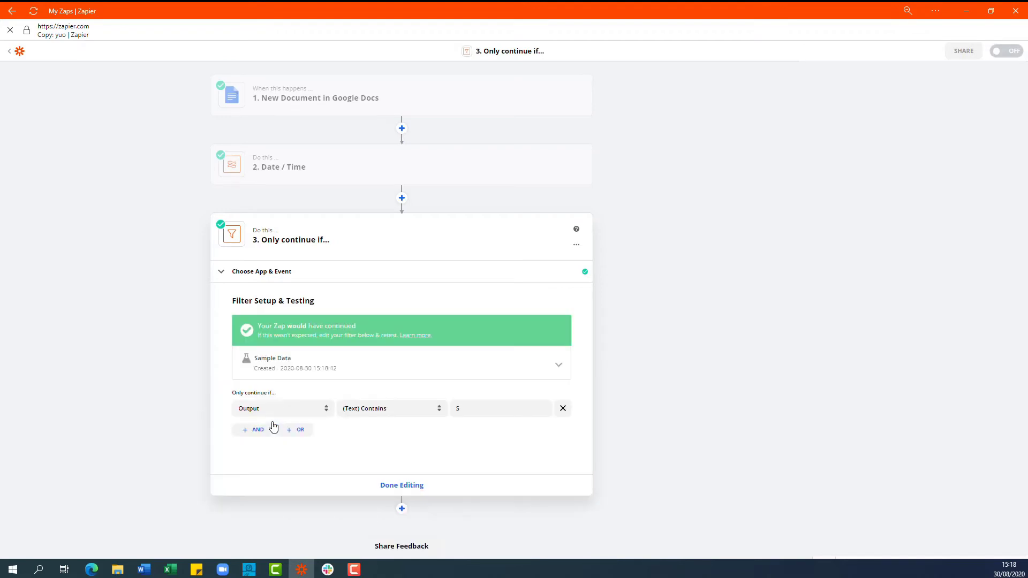